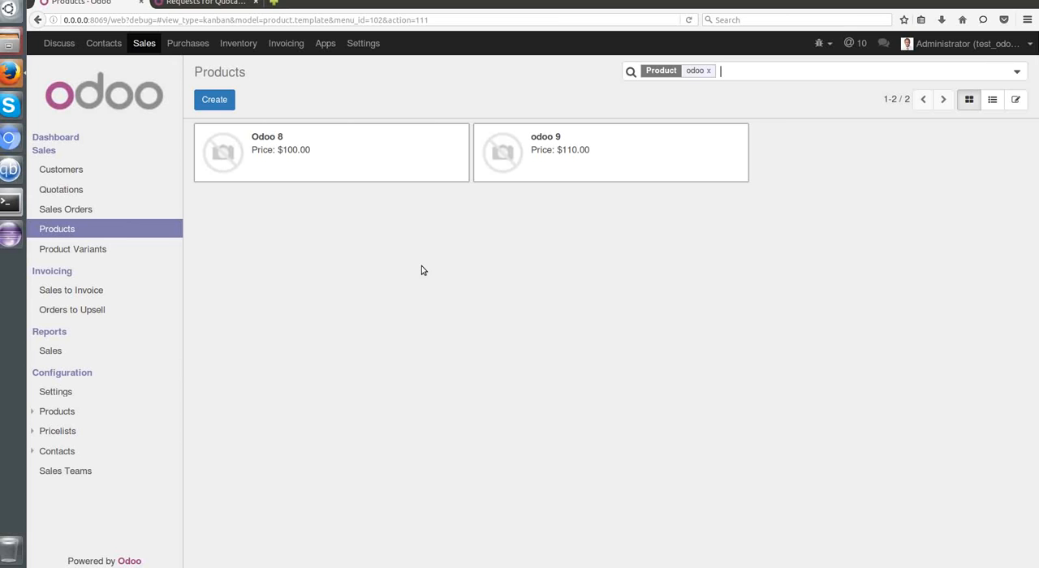
mouse_move(366, 184)
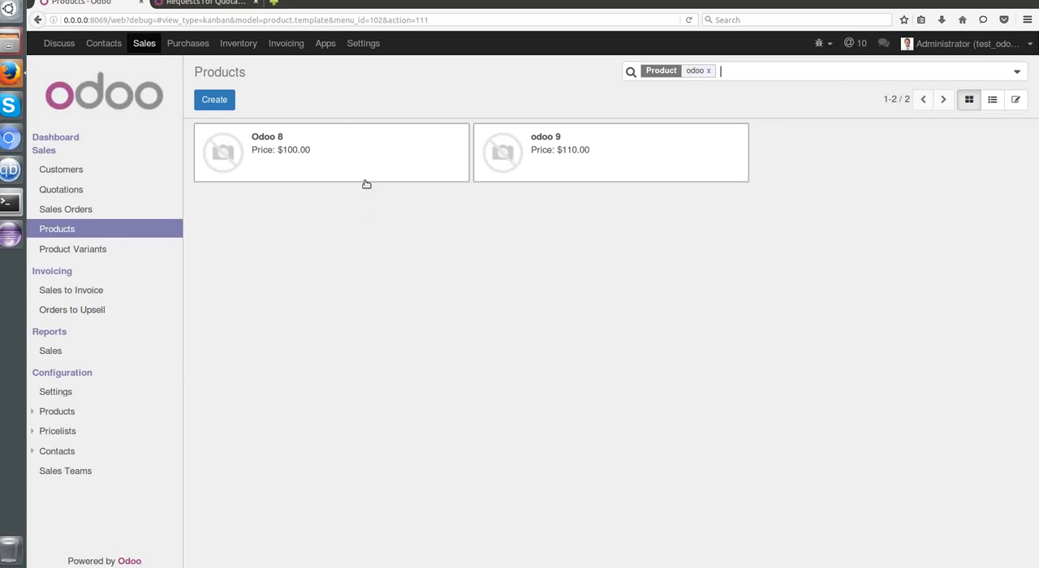
Check the Odoo 8 and odoo 9 products, then start an Agrolait quotation with a new line.
left_click(282, 146)
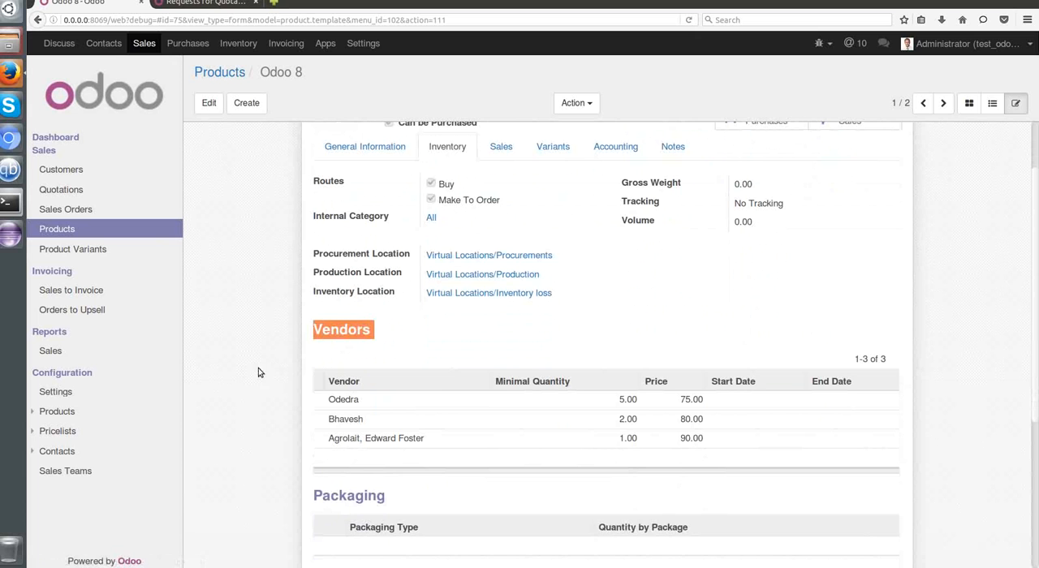
mouse_move(280, 413)
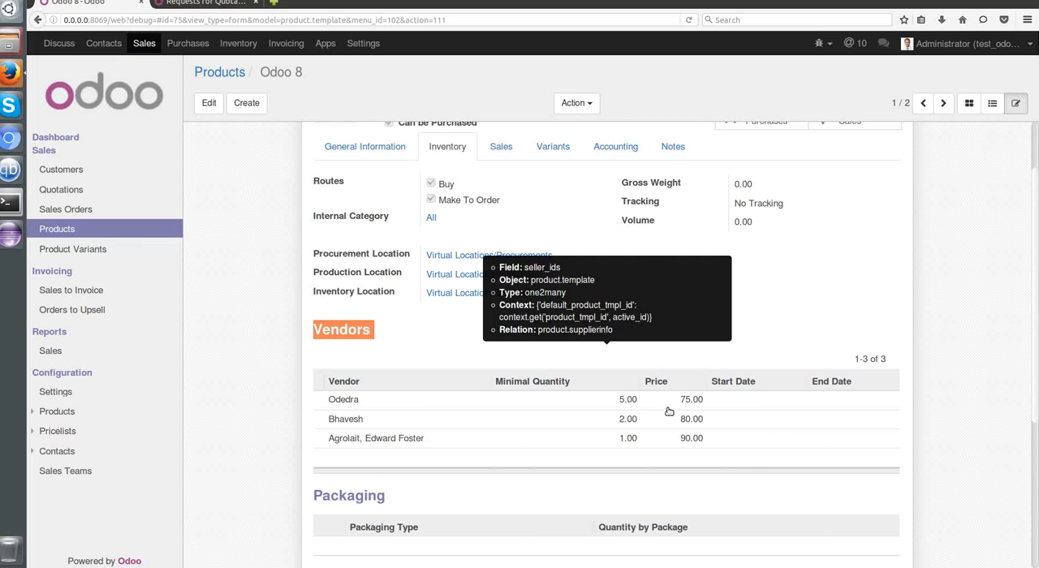
mouse_move(320, 420)
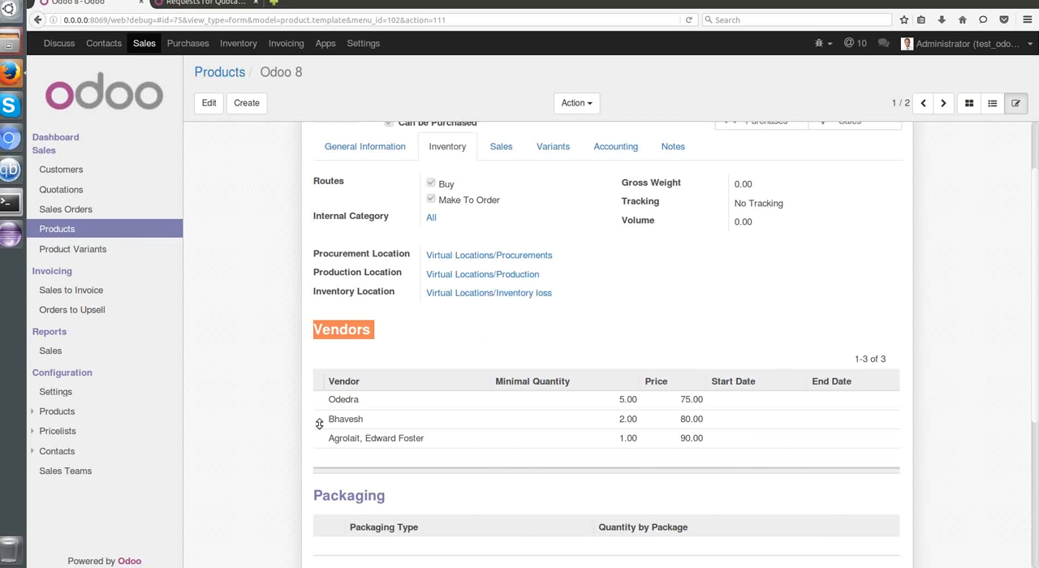
mouse_move(675, 429)
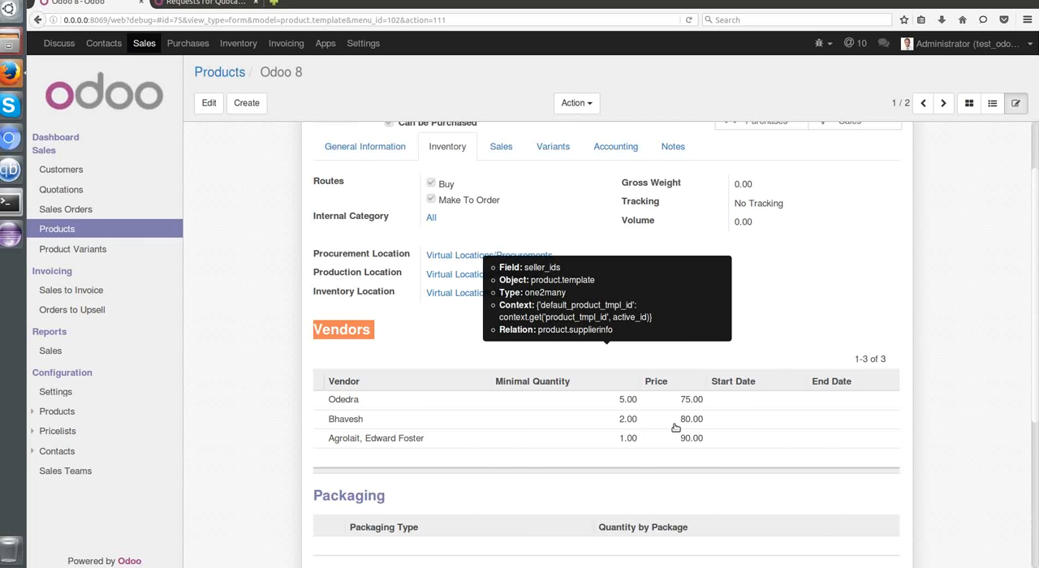
mouse_move(315, 443)
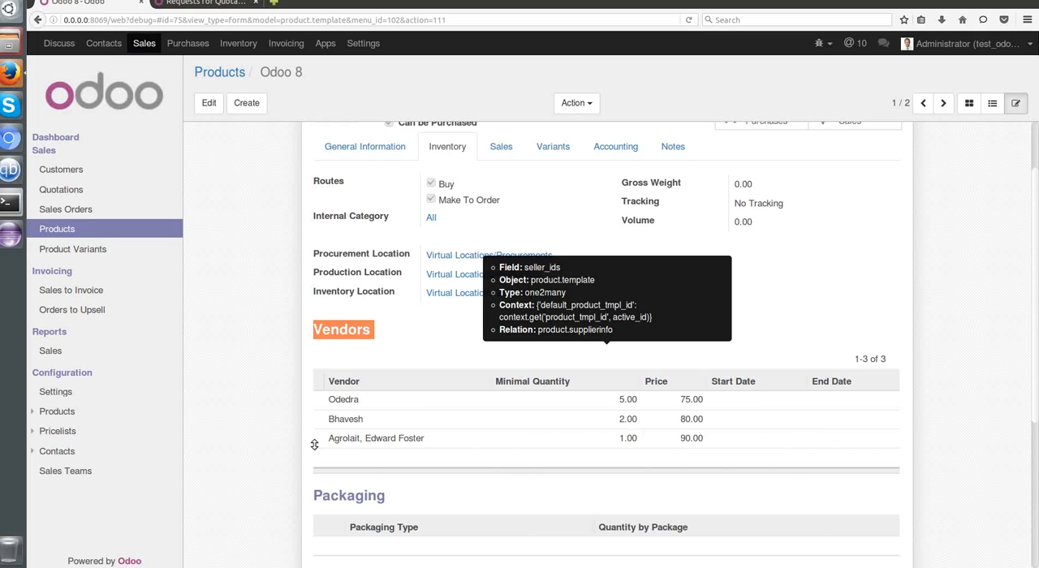
mouse_move(619, 440)
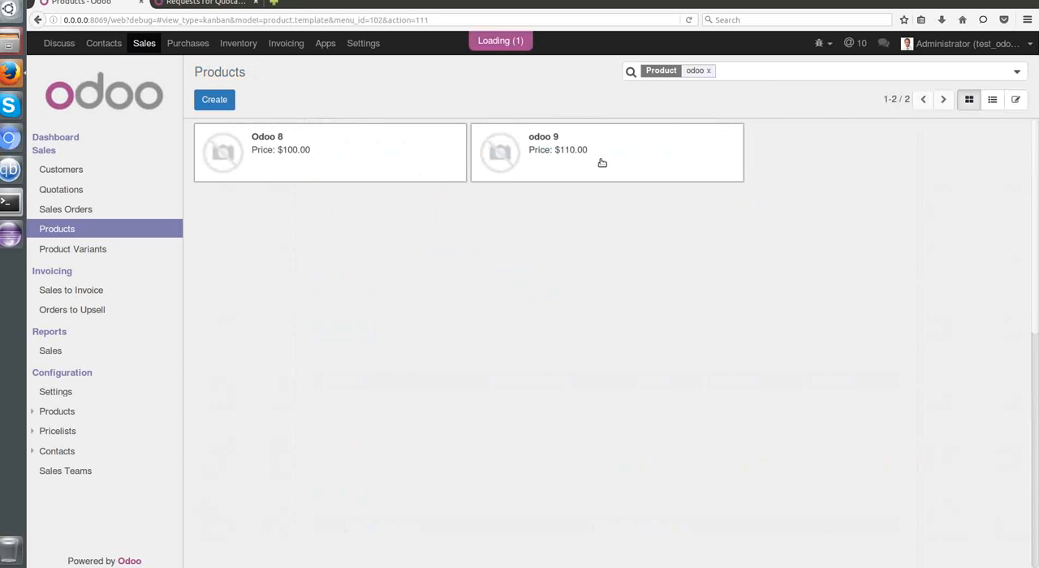
left_click(602, 152)
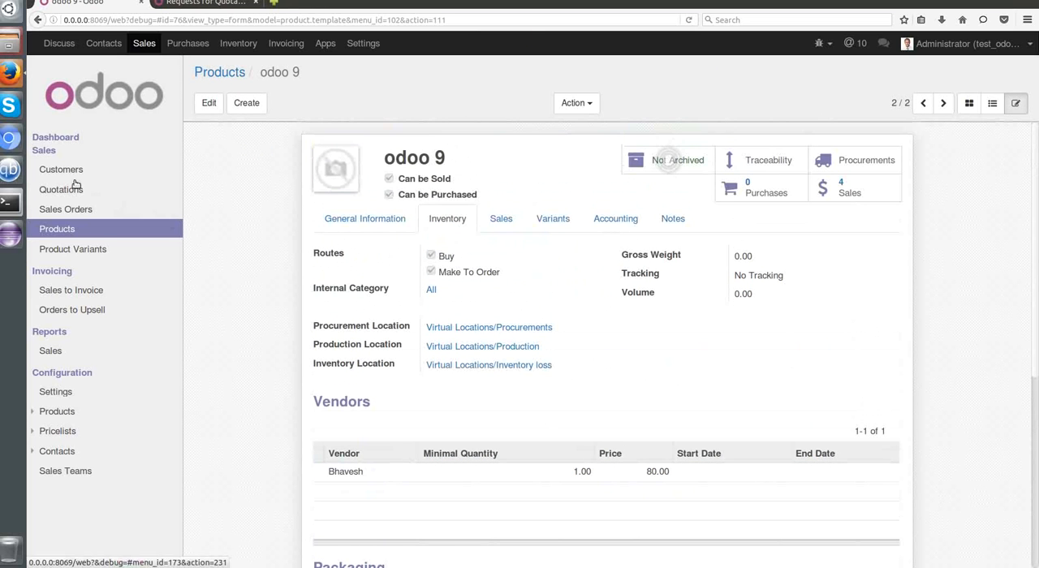
left_click(61, 189)
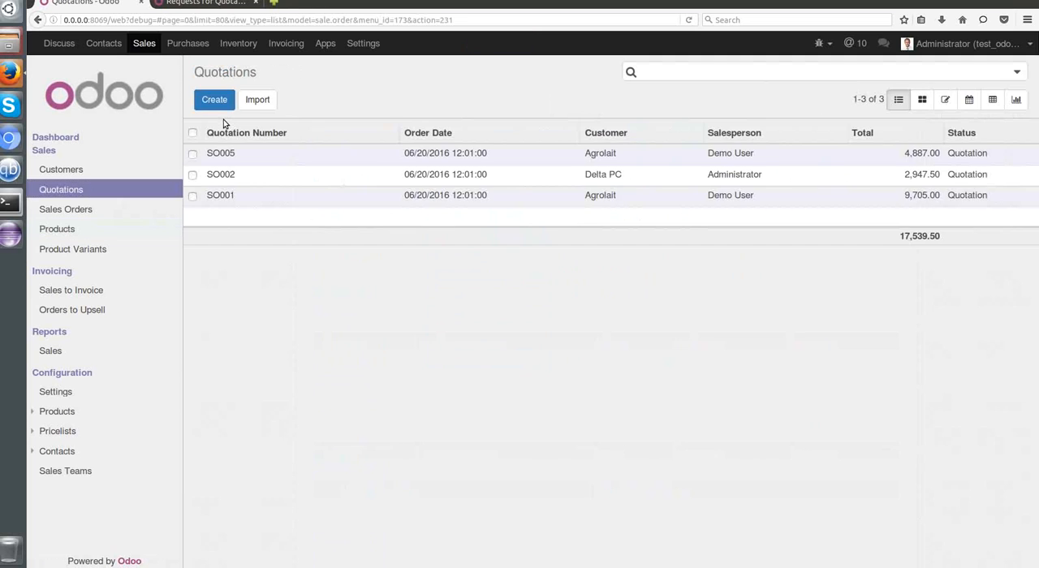
left_click(214, 99)
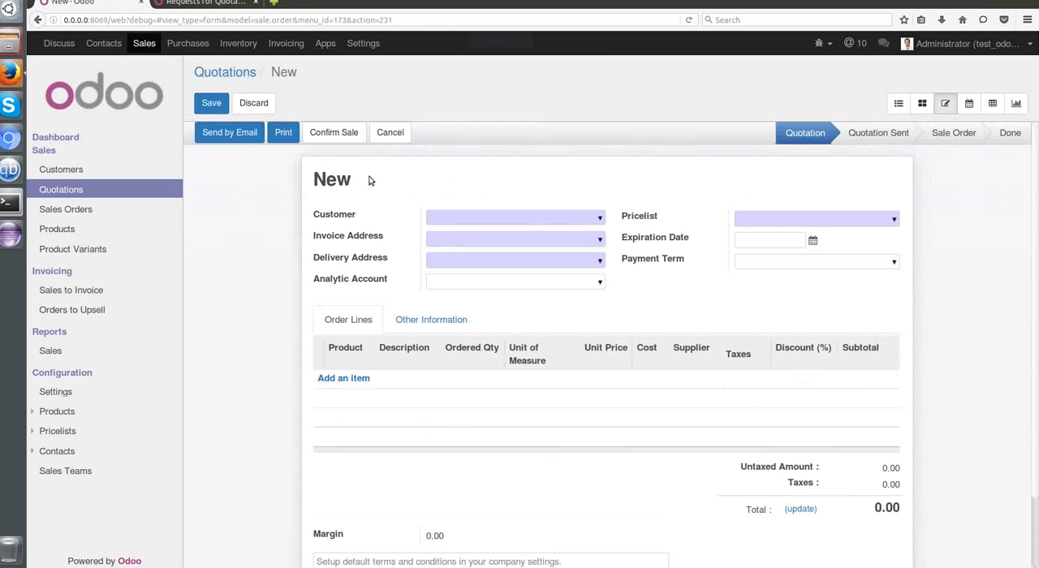
type("Agrolait")
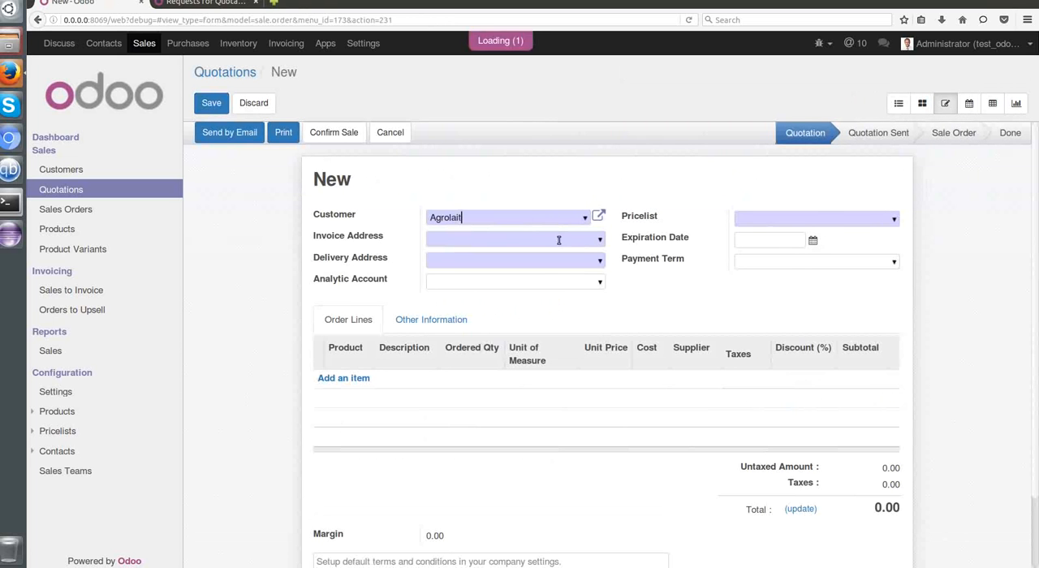
left_click(343, 379)
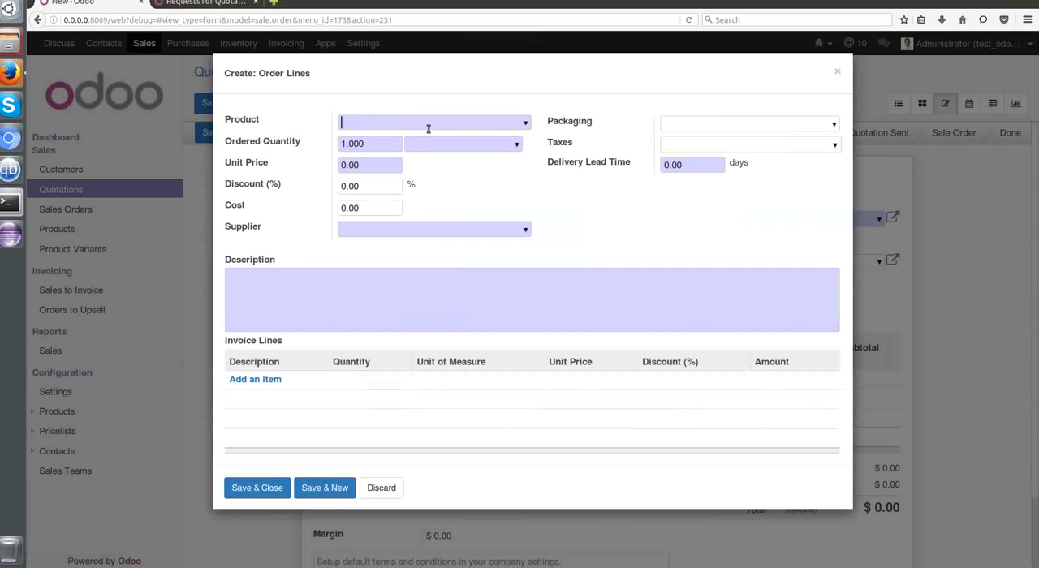
Add Odoo 8 from Odedra ($575 line) and begin an odoo 9 line from Bhavesh at 110.
type("Odoo 8")
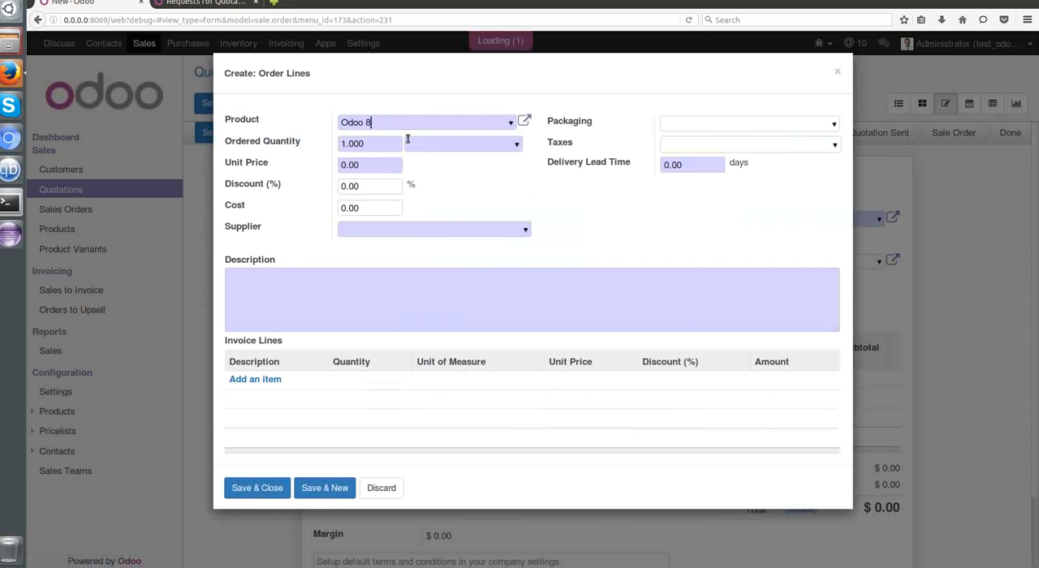
left_click(426, 122)
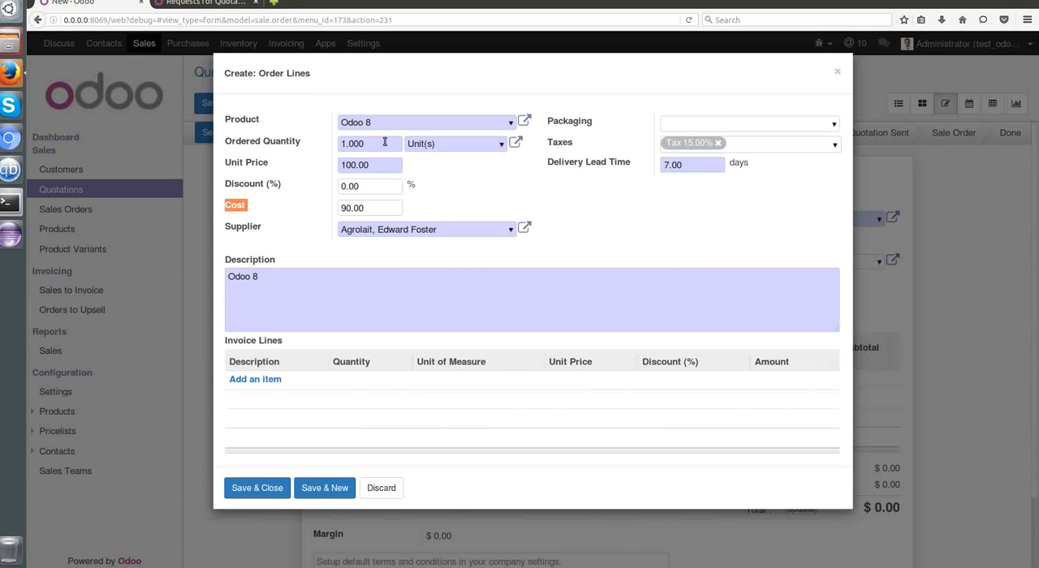
type("2")
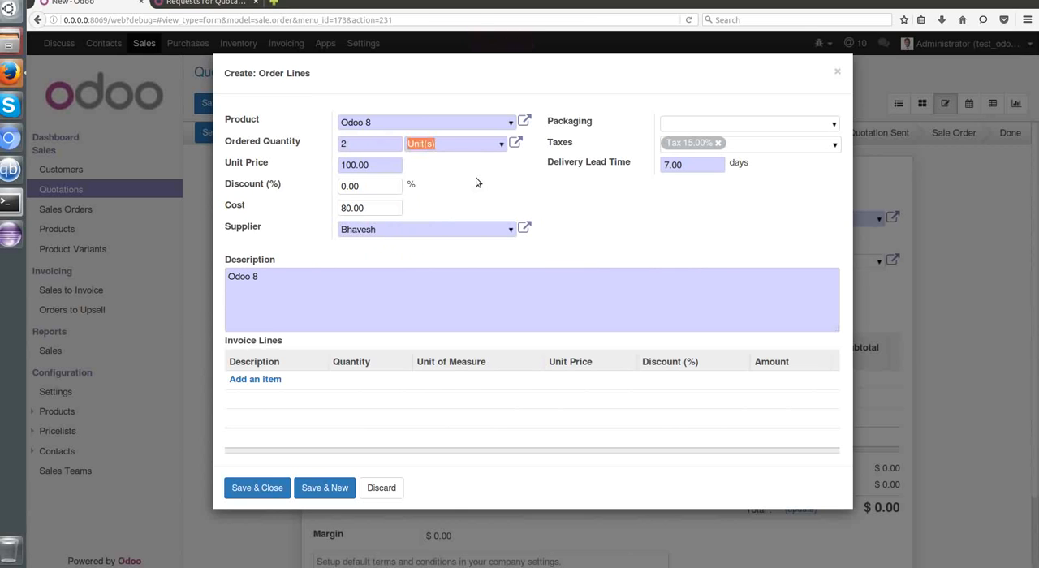
mouse_move(416, 163)
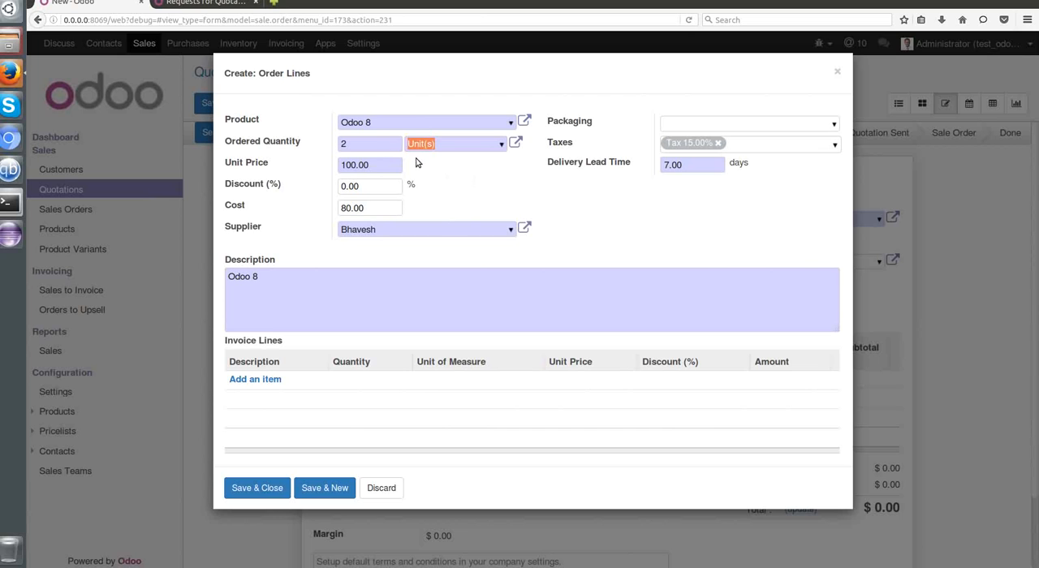
type("3")
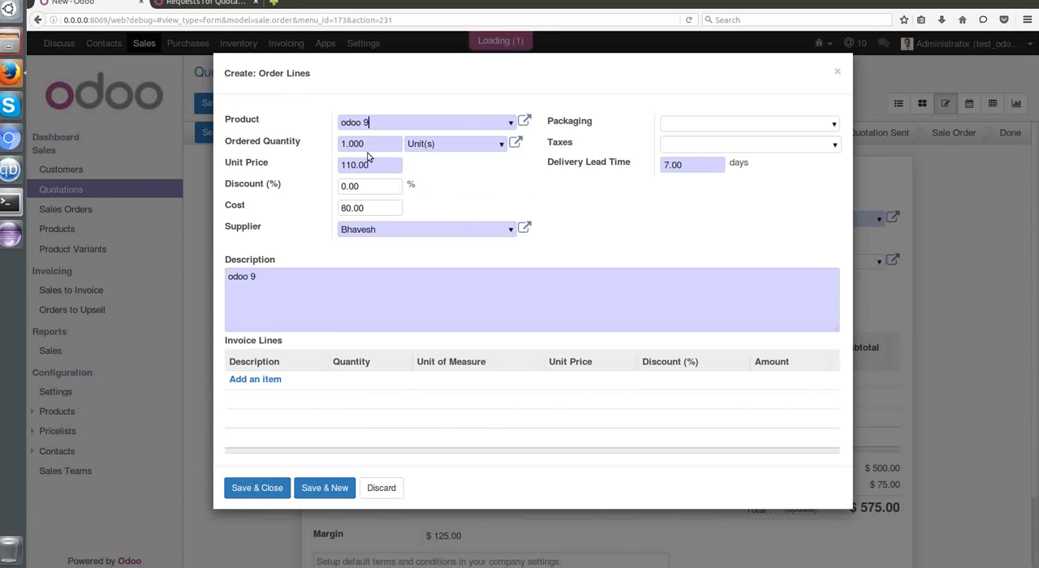
left_click(747, 144)
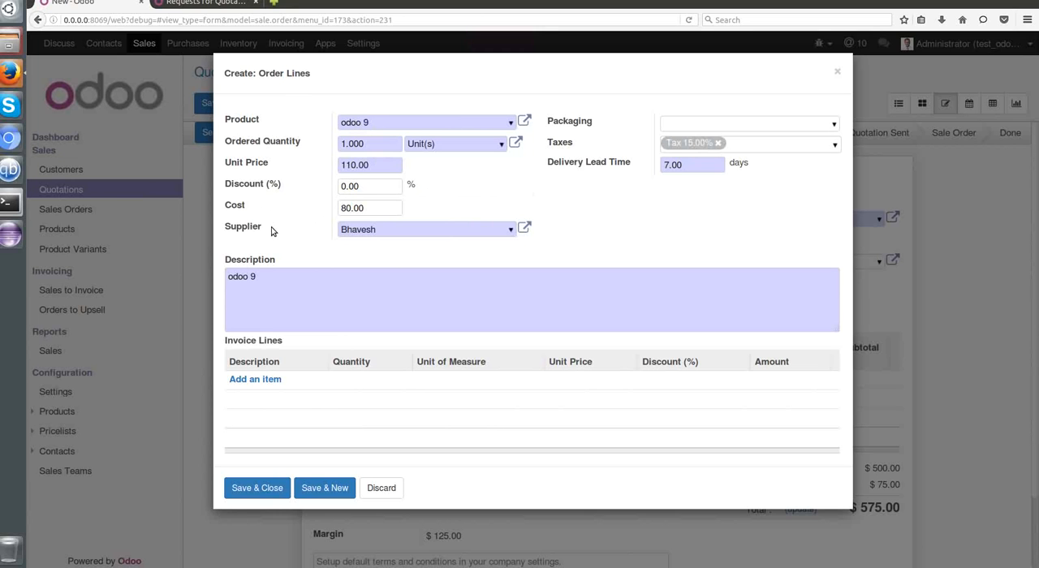
mouse_move(447, 187)
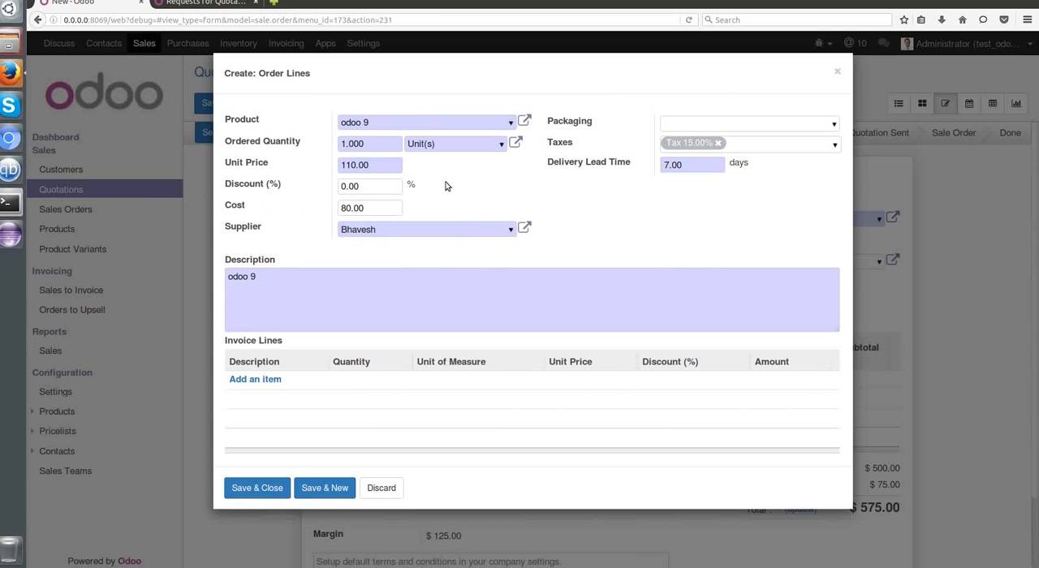
mouse_move(248, 210)
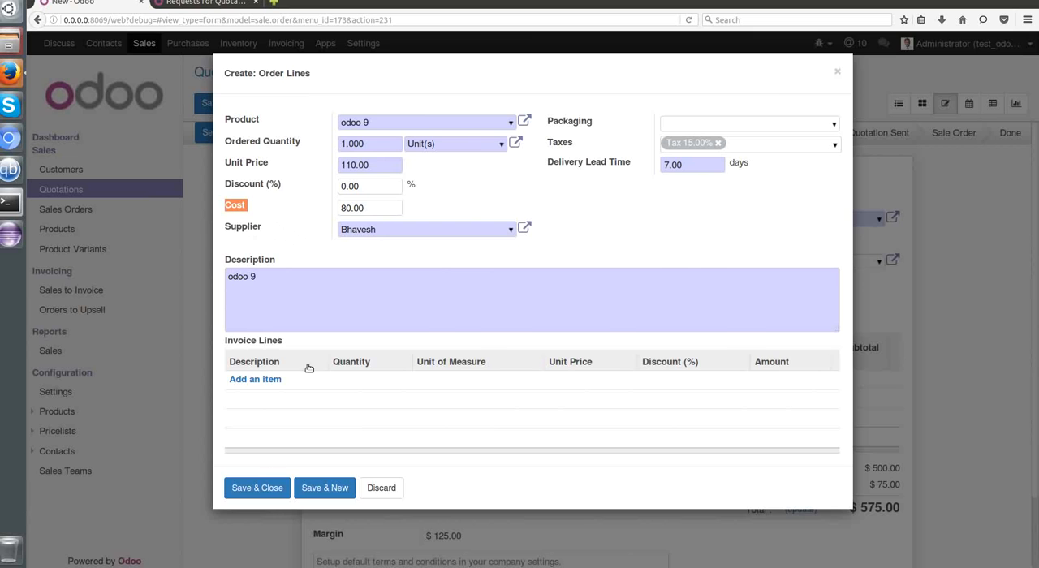
Save the odoo 9 line and quotation SO029 ($701.50), then confirm the sale.
left_click(257, 488)
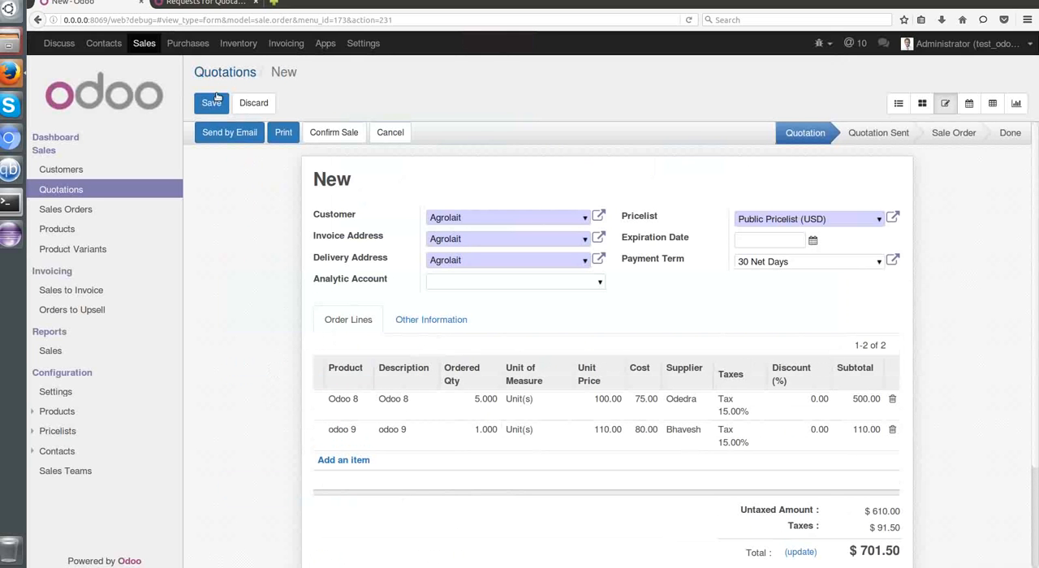
left_click(211, 103)
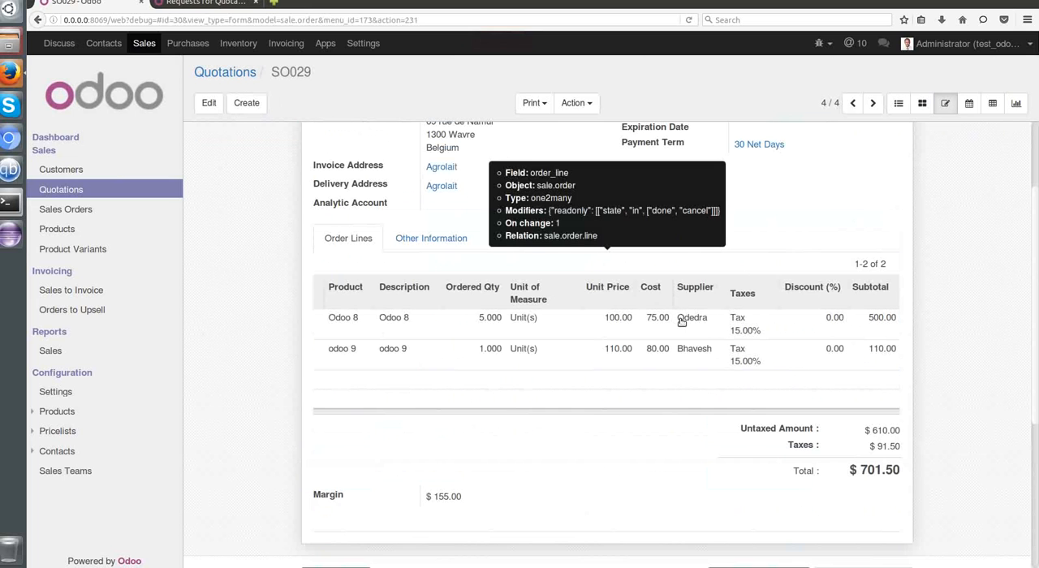
mouse_move(701, 363)
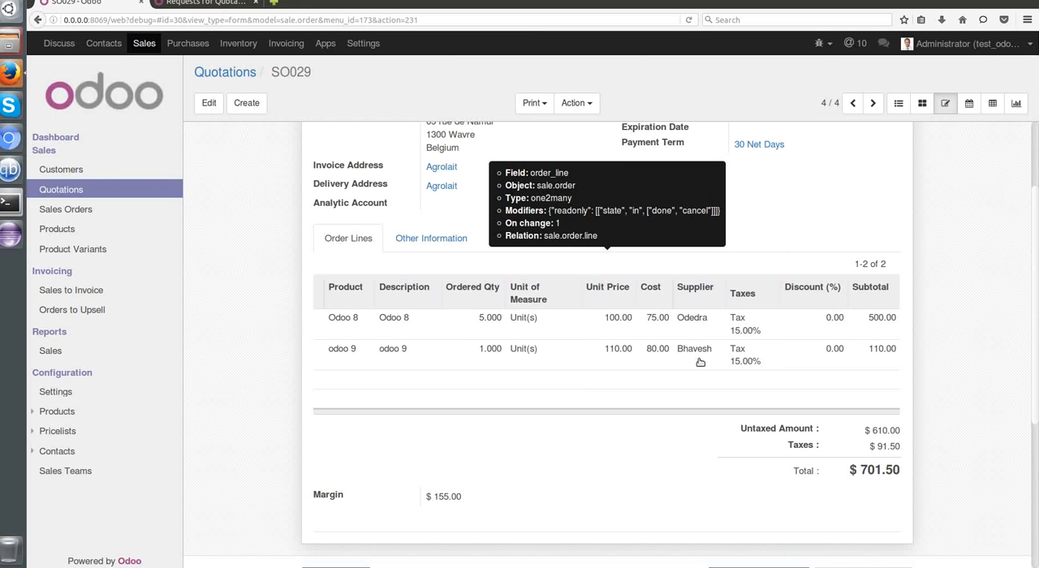
mouse_move(660, 366)
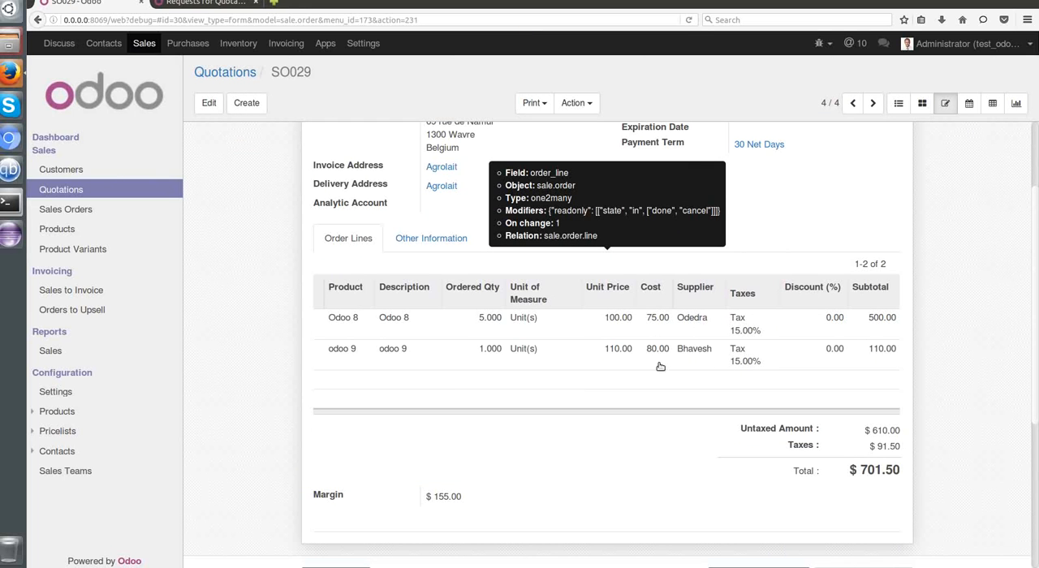
mouse_move(260, 302)
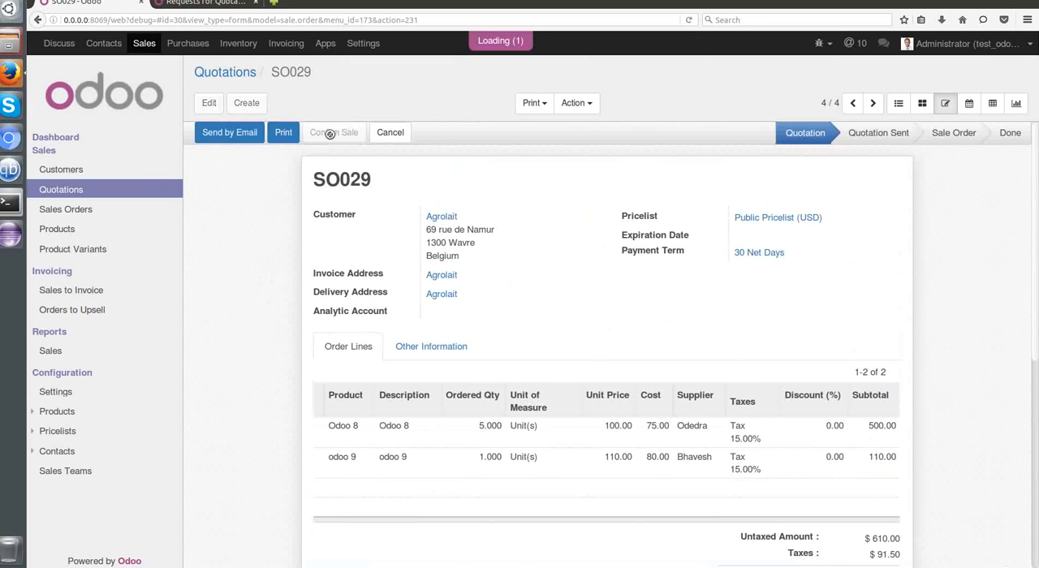
left_click(332, 132)
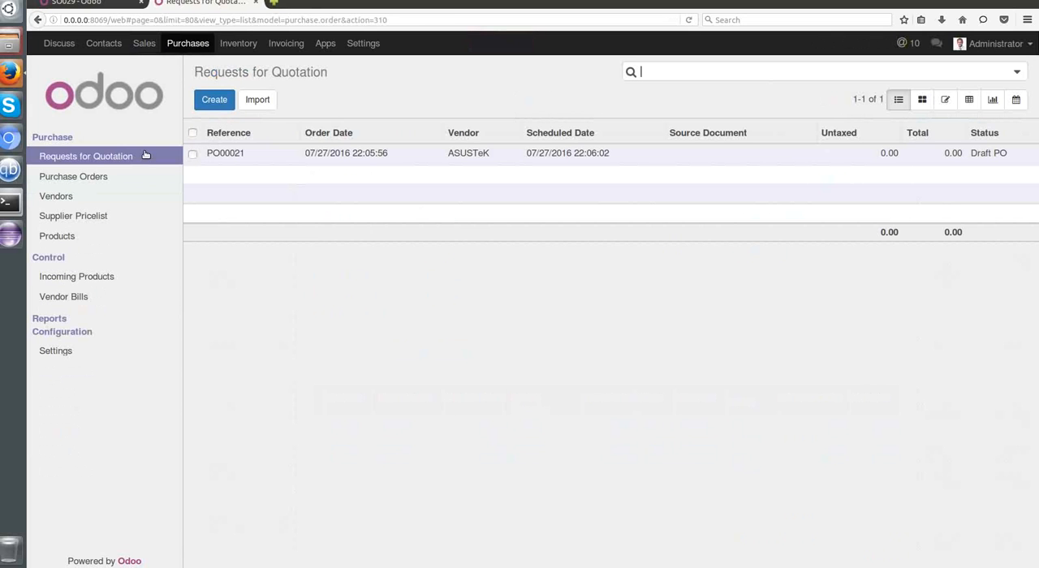
Refresh the RFQ list and view drafts PO00022 (Odedra, $431.25) and PO00023 (Bhavesh, $92.00).
left_click(85, 156)
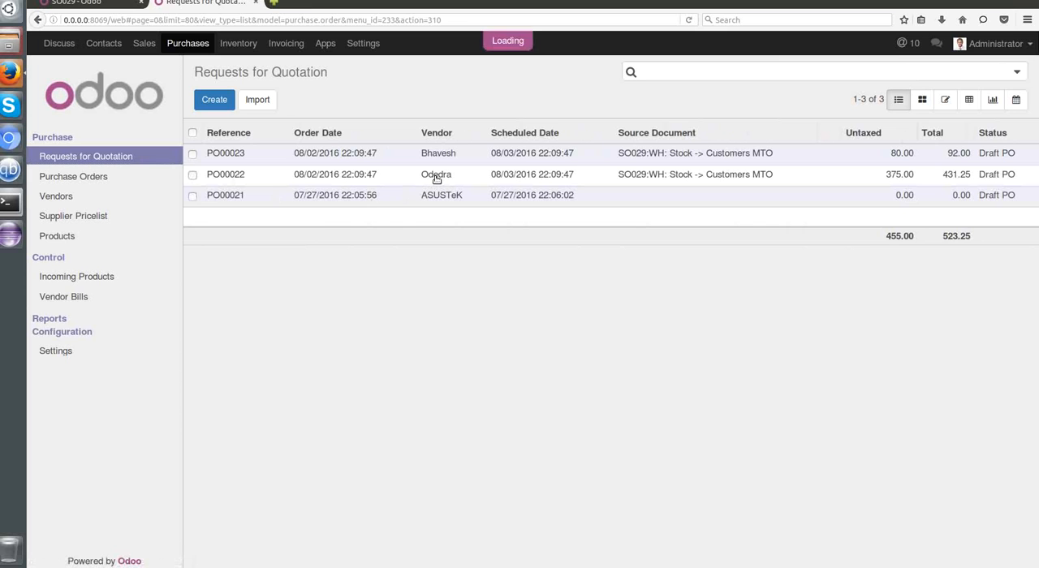
left_click(244, 175)
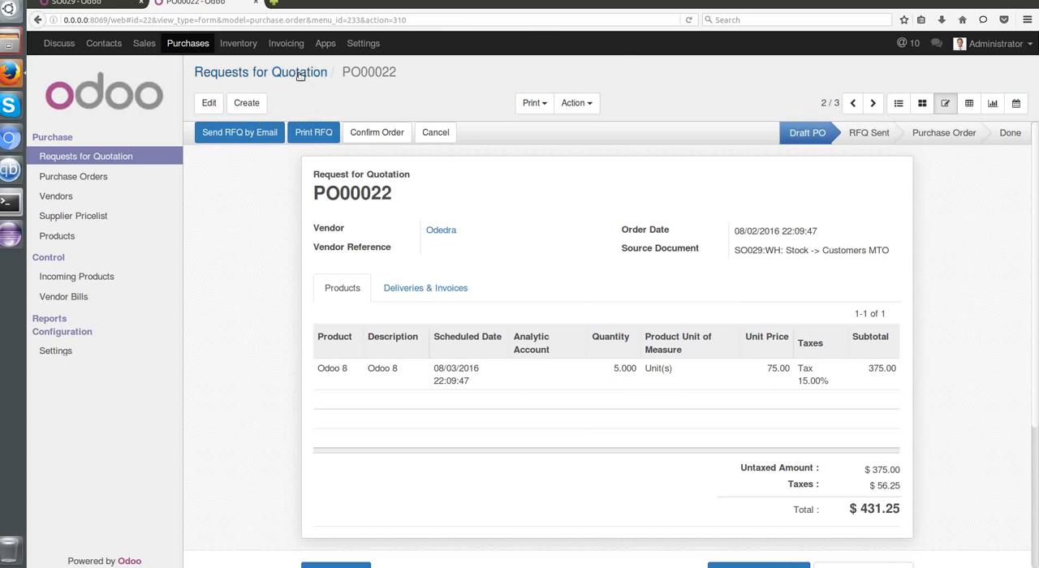
left_click(873, 103)
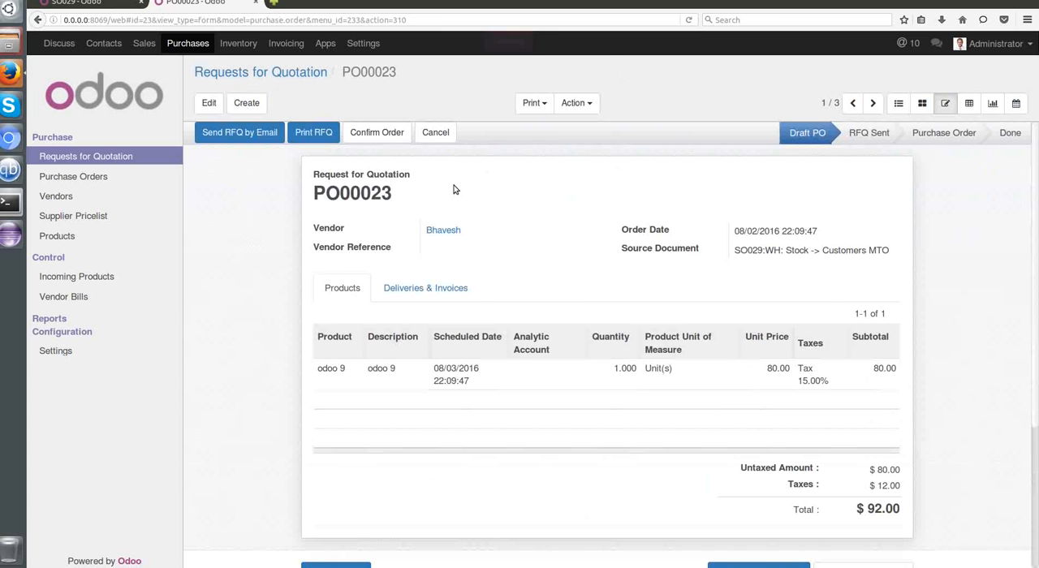
mouse_move(559, 388)
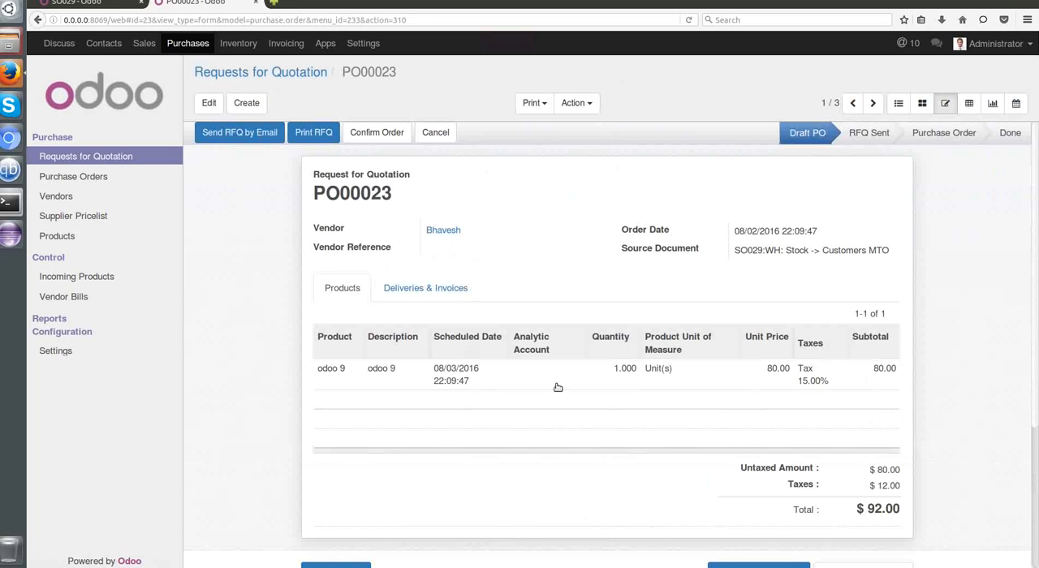